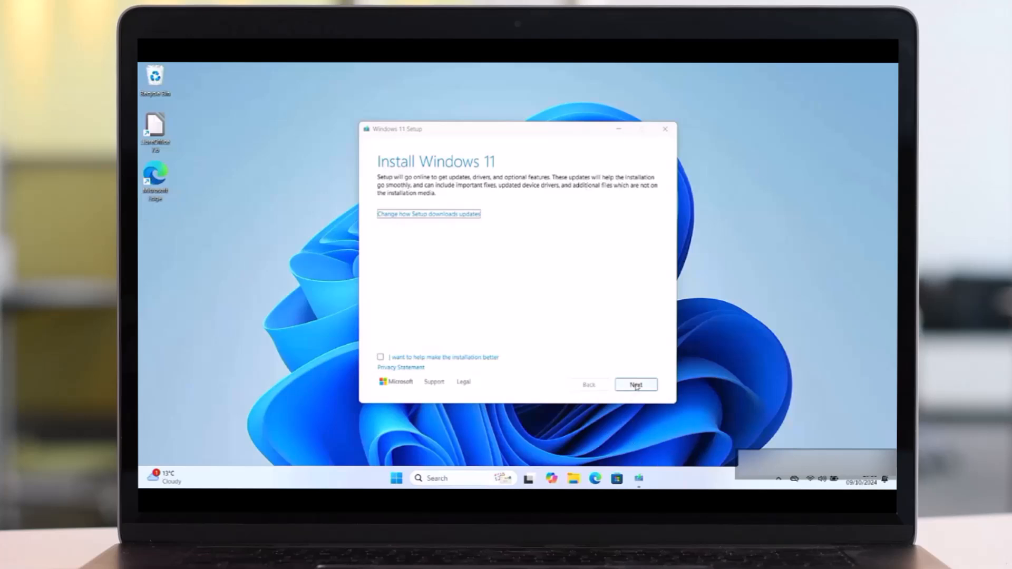
Step: Go to microsoft.com/software-download/windows11 in Edge and scroll to the Installation Assistant section
click(635, 385)
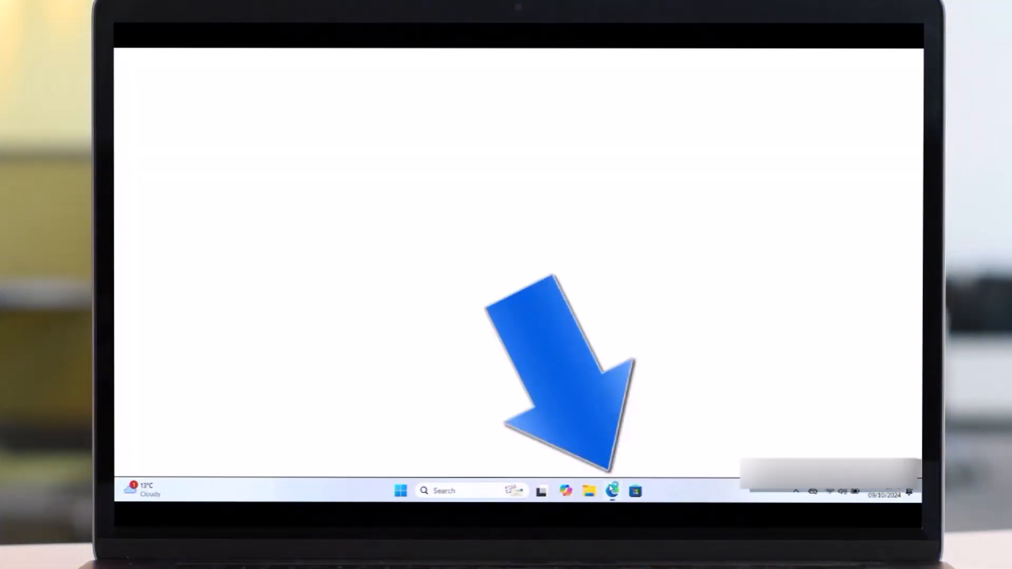
click(611, 491)
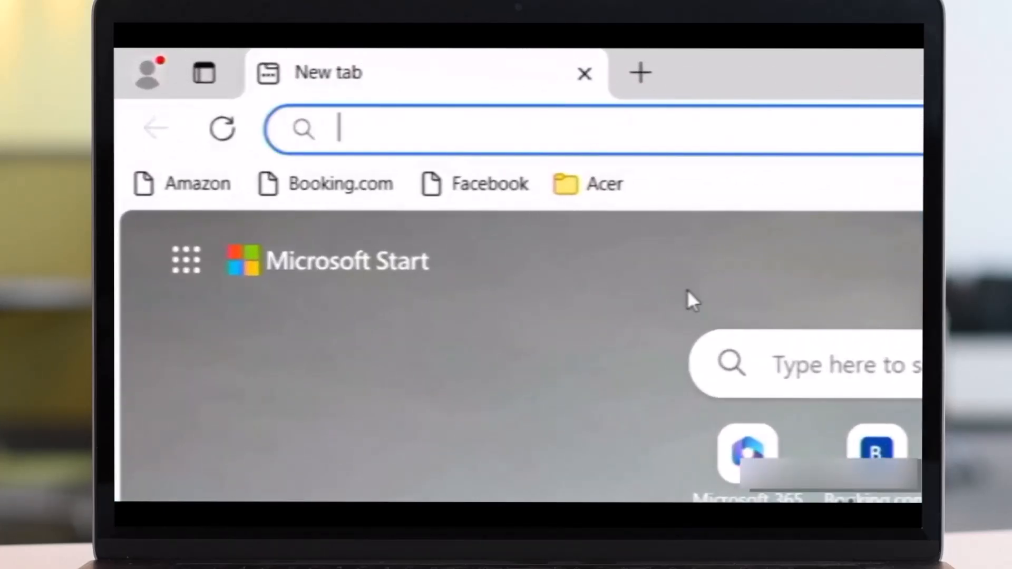
text(micr)
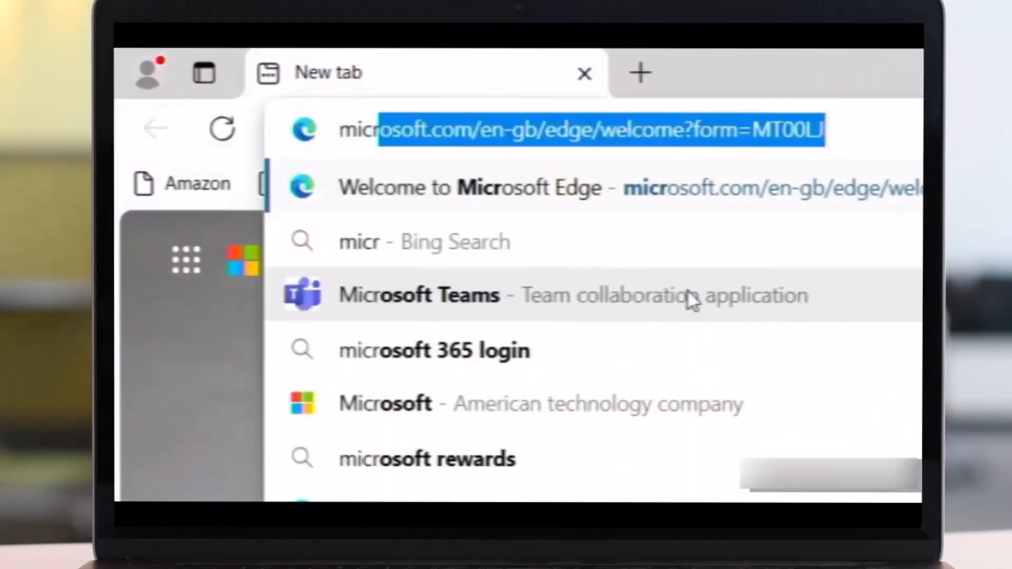
text(microsoft.com/software-download/windows11)
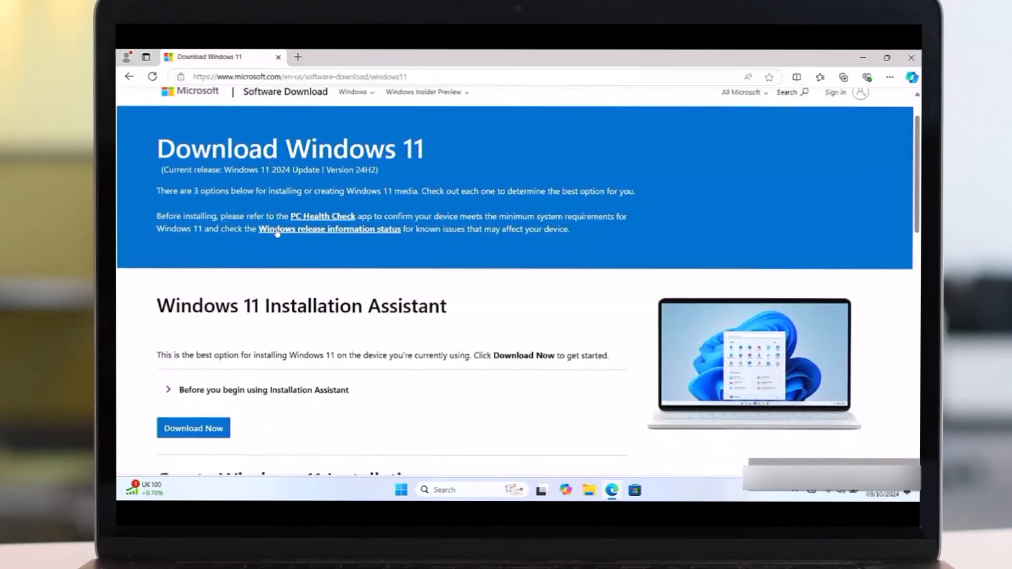
scroll(down, 3)
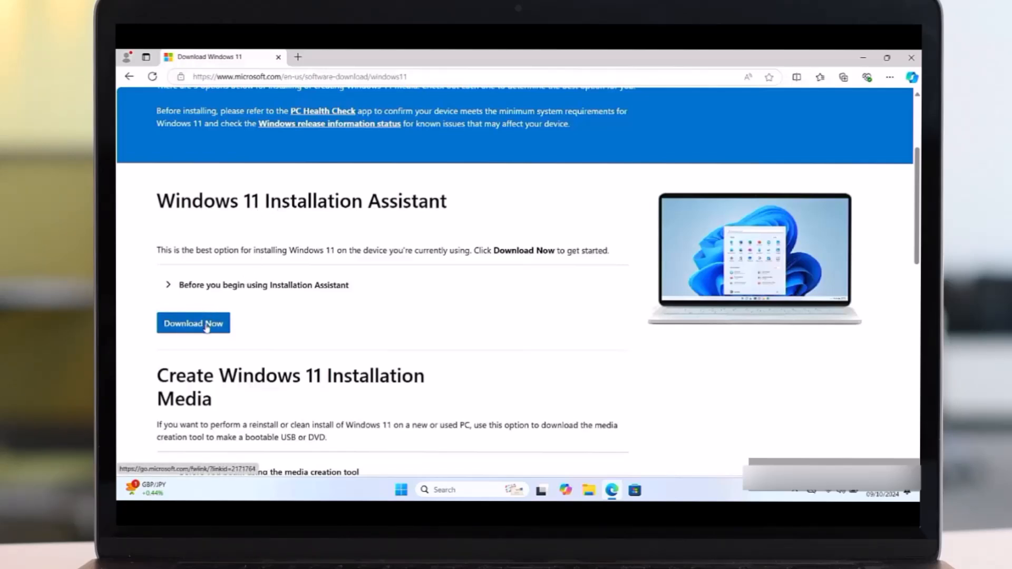
Step: Download and run the Windows 11 Installation Assistant, allowing it to make changes
click(193, 322)
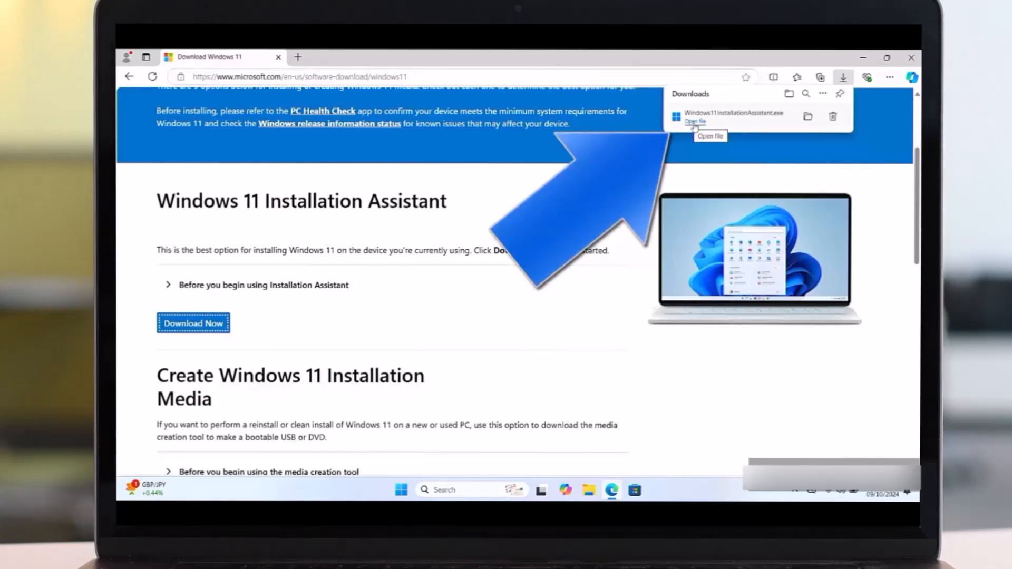
click(710, 136)
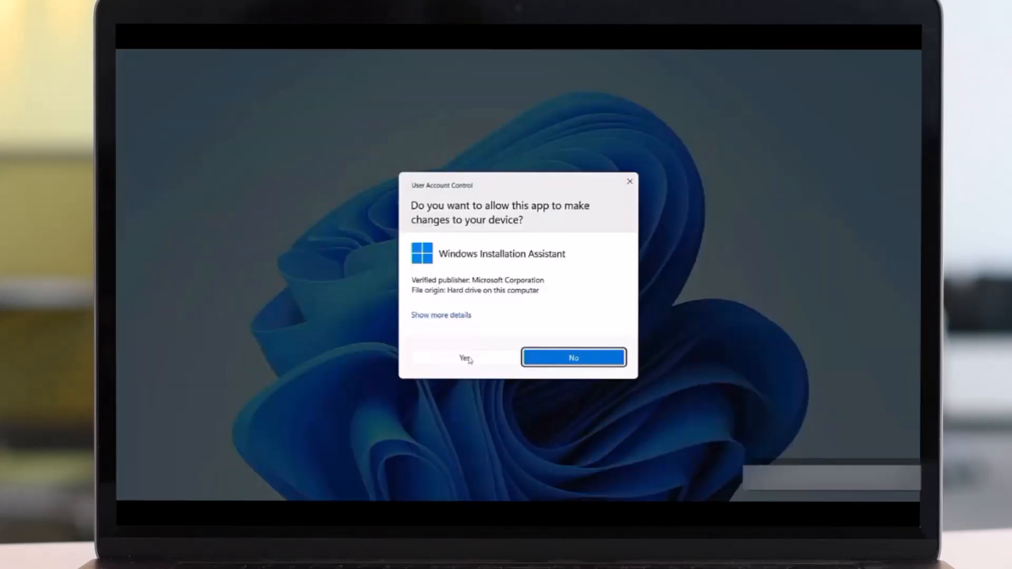
click(461, 358)
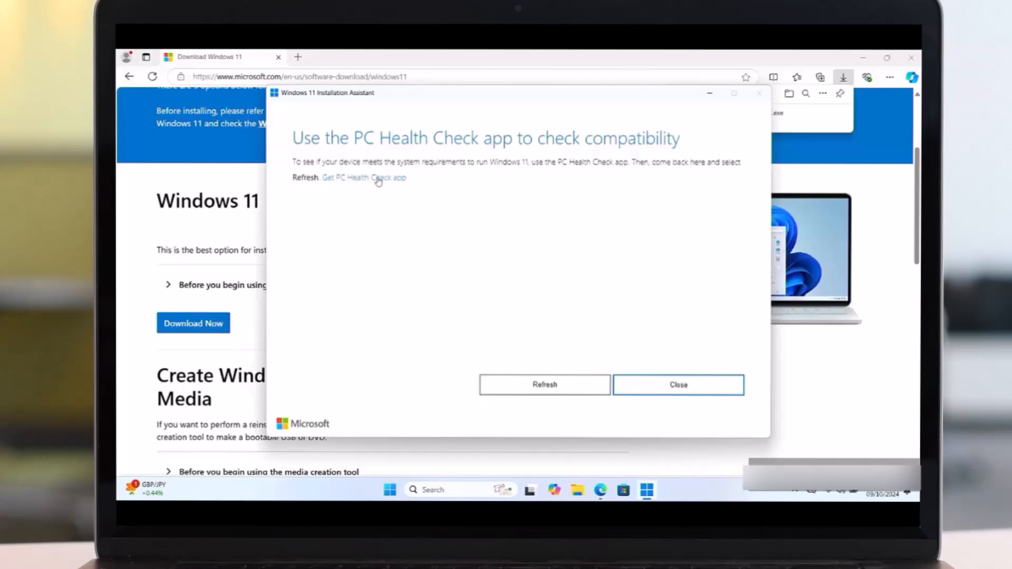
mouse_move(362, 183)
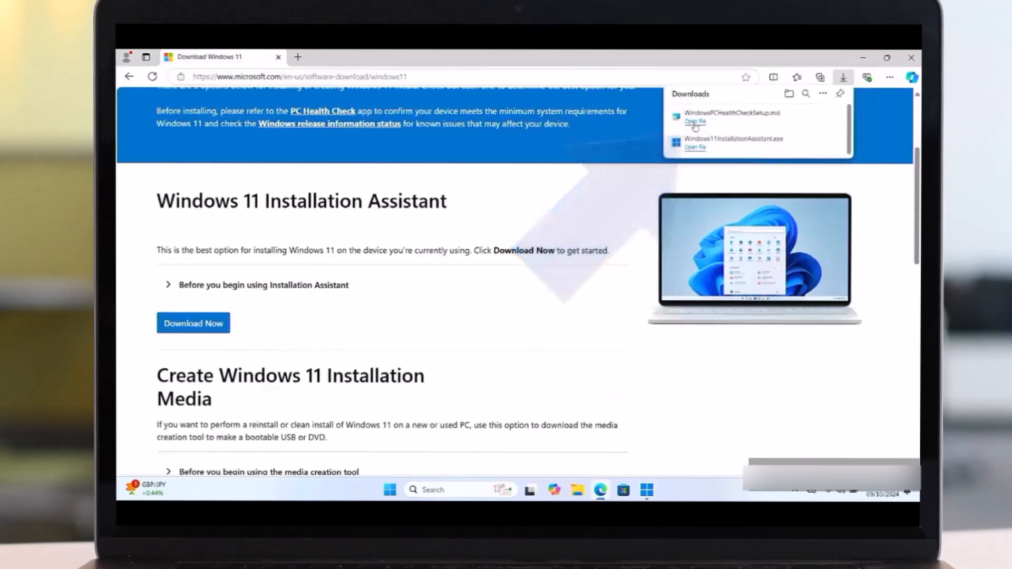
Step: Install PC Health Check from the downloaded installer, accepting its licence terms
click(695, 122)
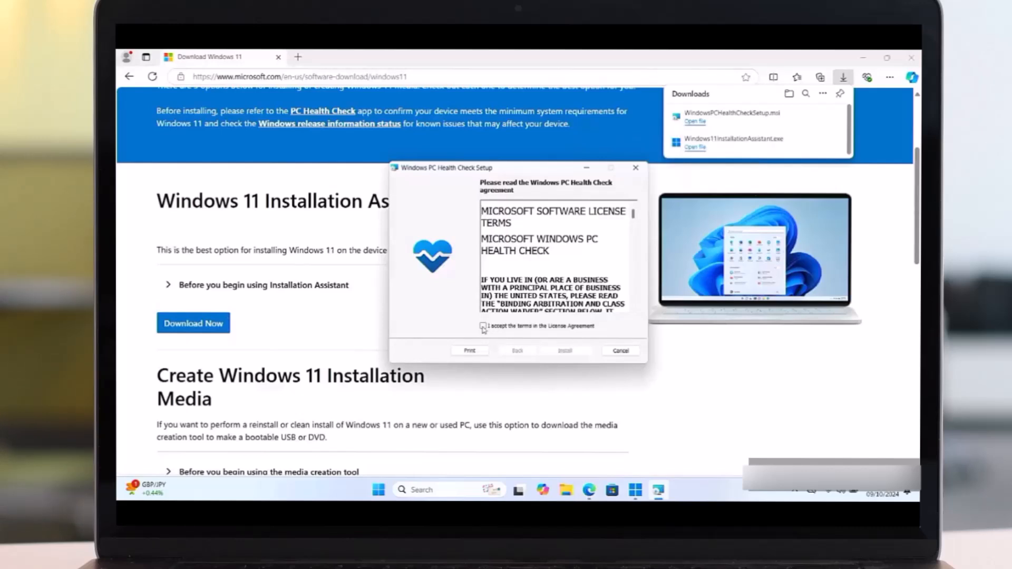
click(564, 350)
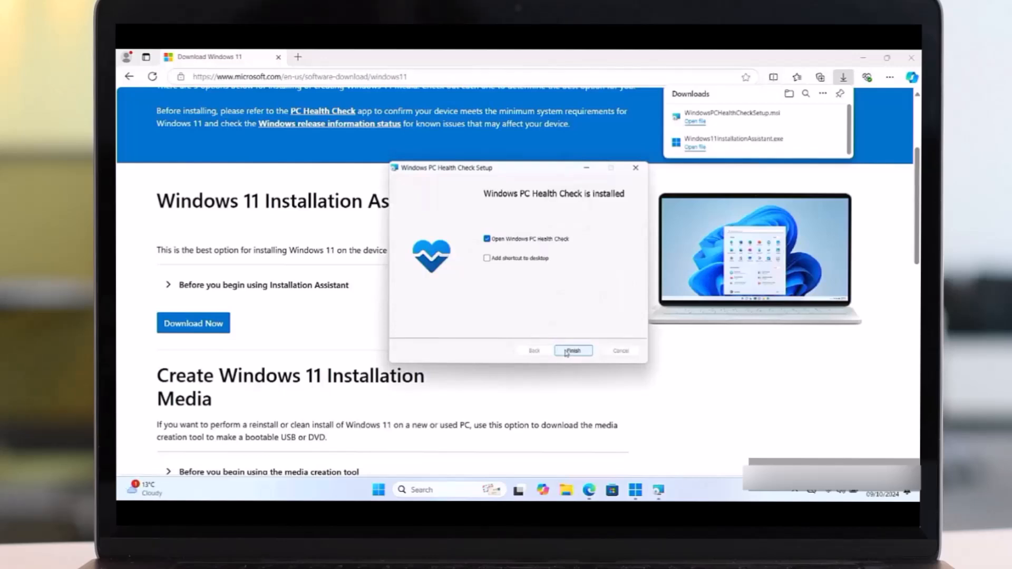
click(572, 350)
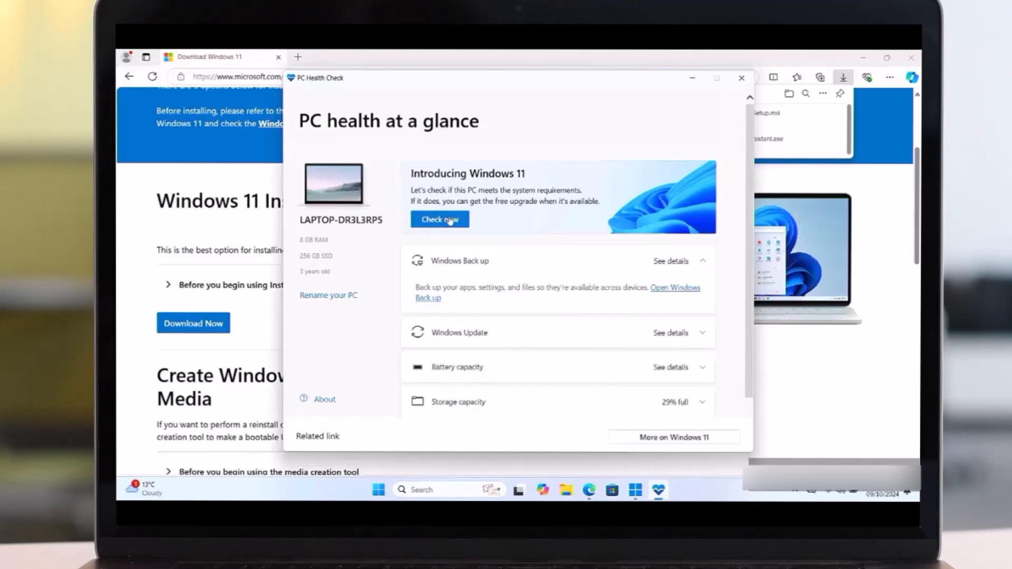
Step: Run the compatibility check confirming this PC meets Windows 11 requirements
click(440, 220)
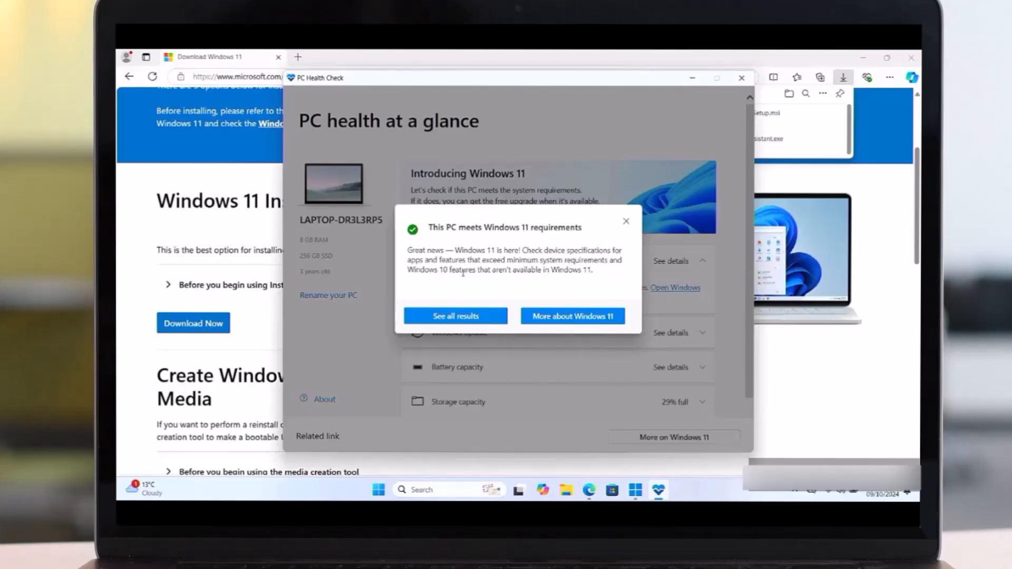
click(625, 221)
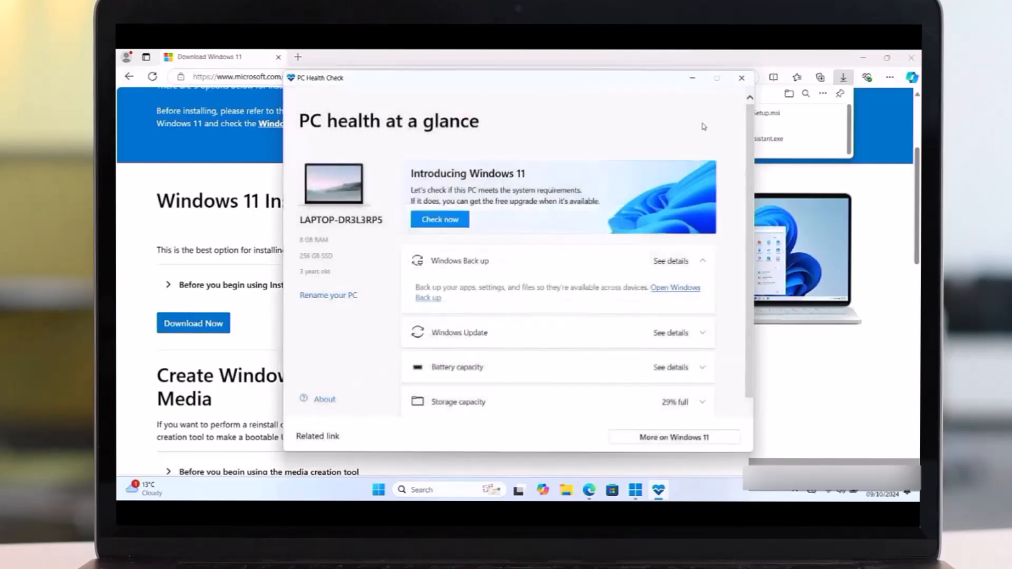
Step: Refresh the assistant, accept the licence to start downloading, then cancel the download
click(741, 76)
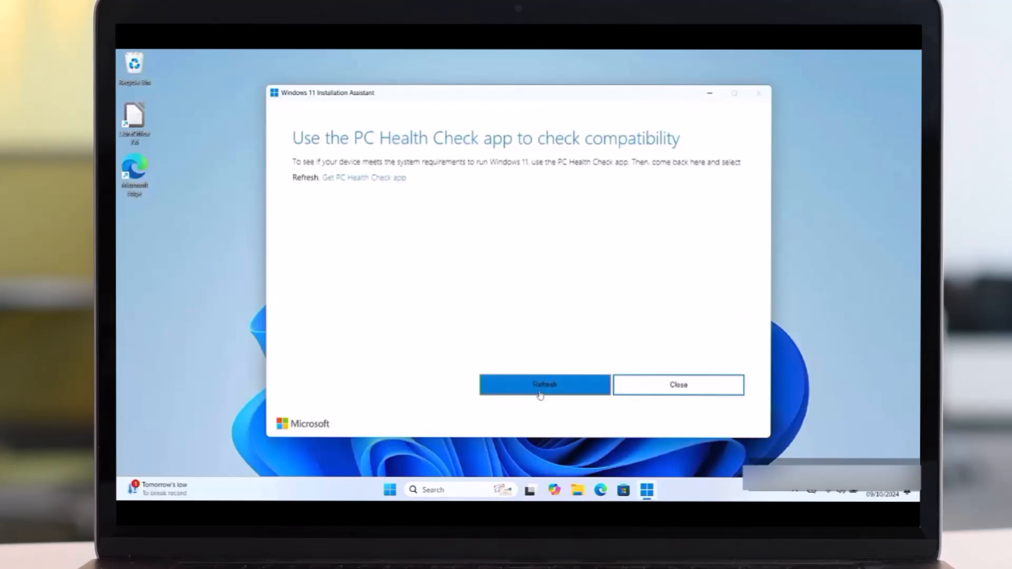
click(544, 384)
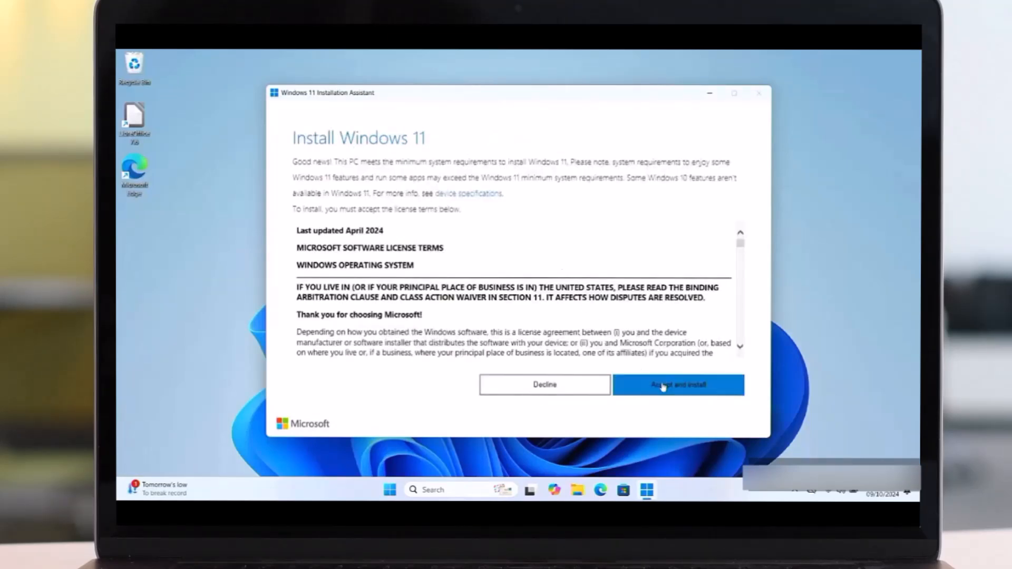
click(677, 385)
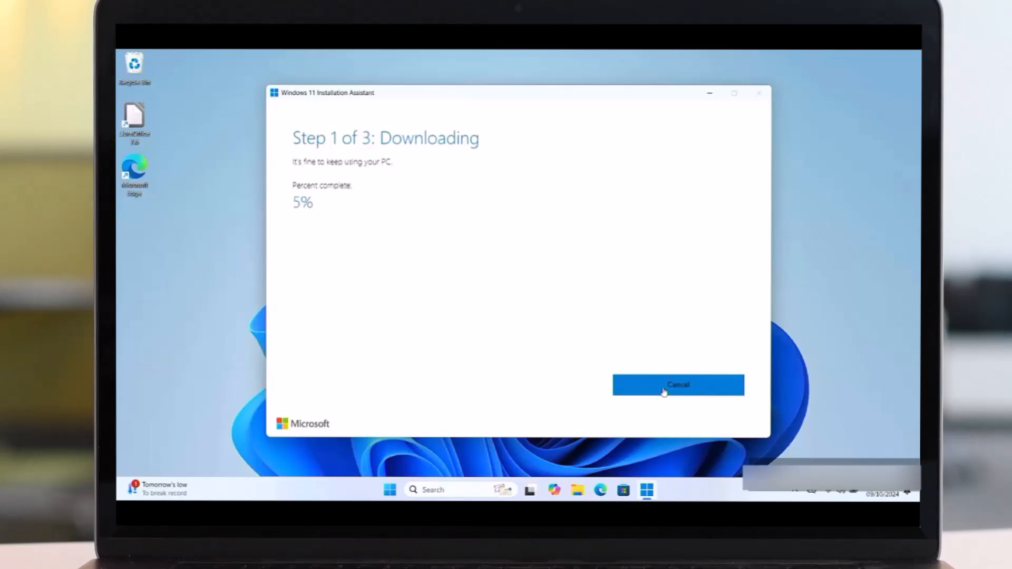
click(678, 385)
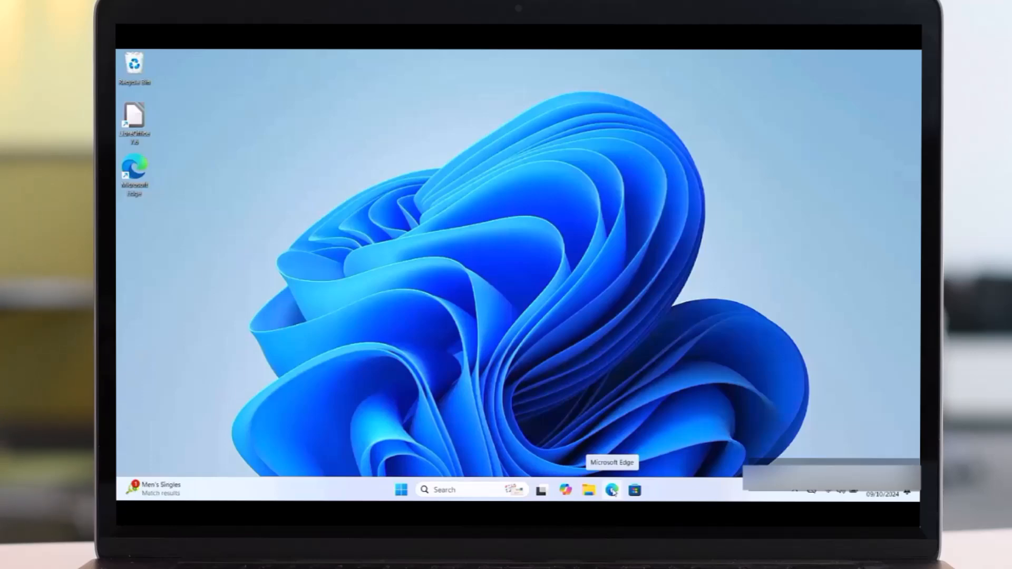
Step: Choose Windows 11 (multi-edition ISO for x64 devices) as the disk image download in Edge
click(610, 490)
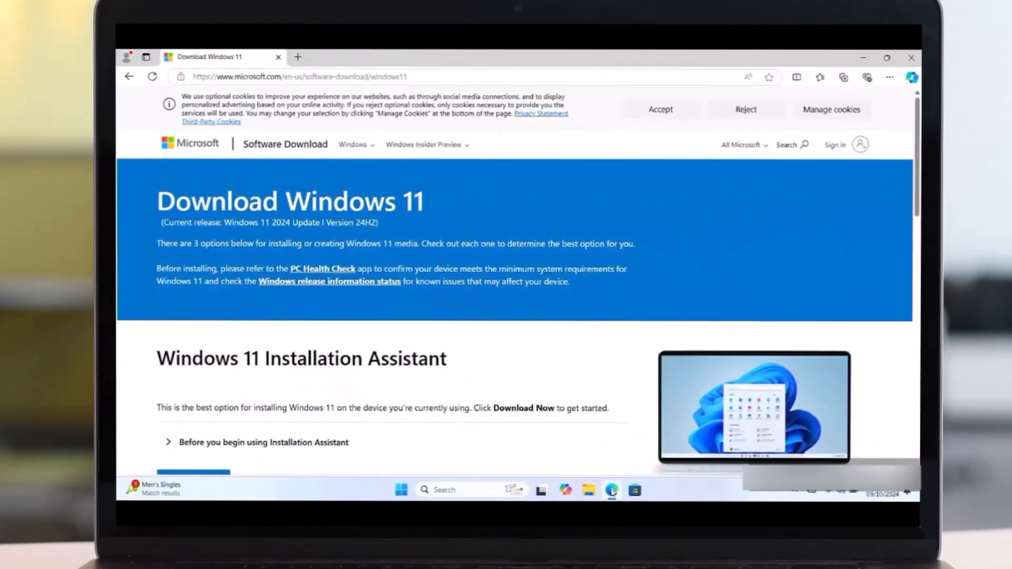
scroll(down, 3)
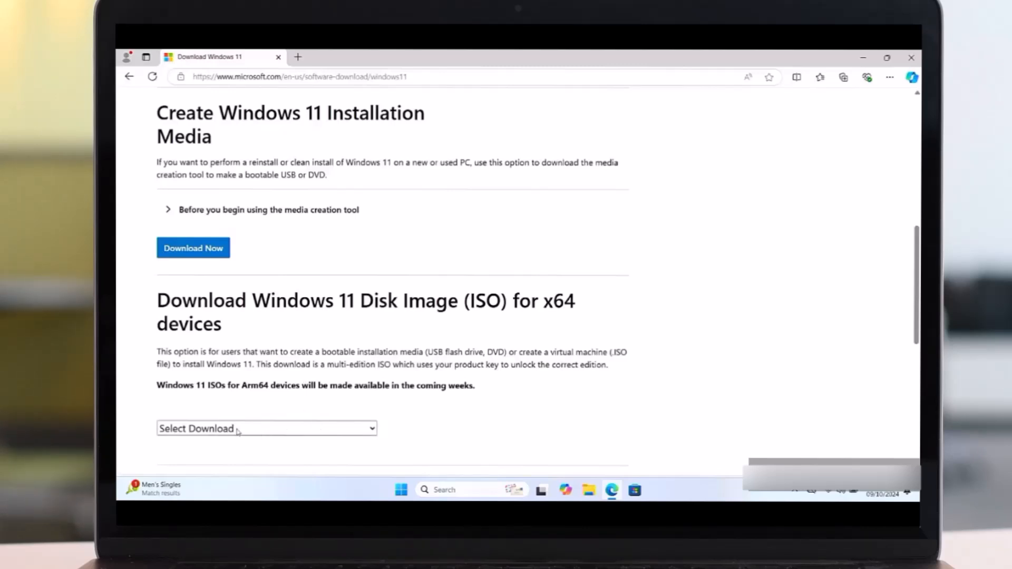
click(266, 428)
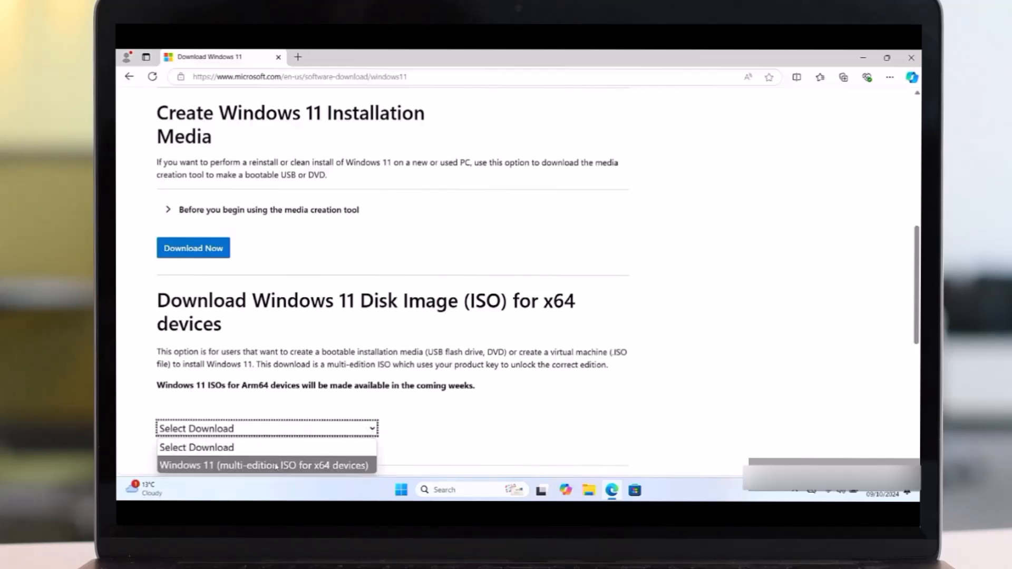
click(263, 465)
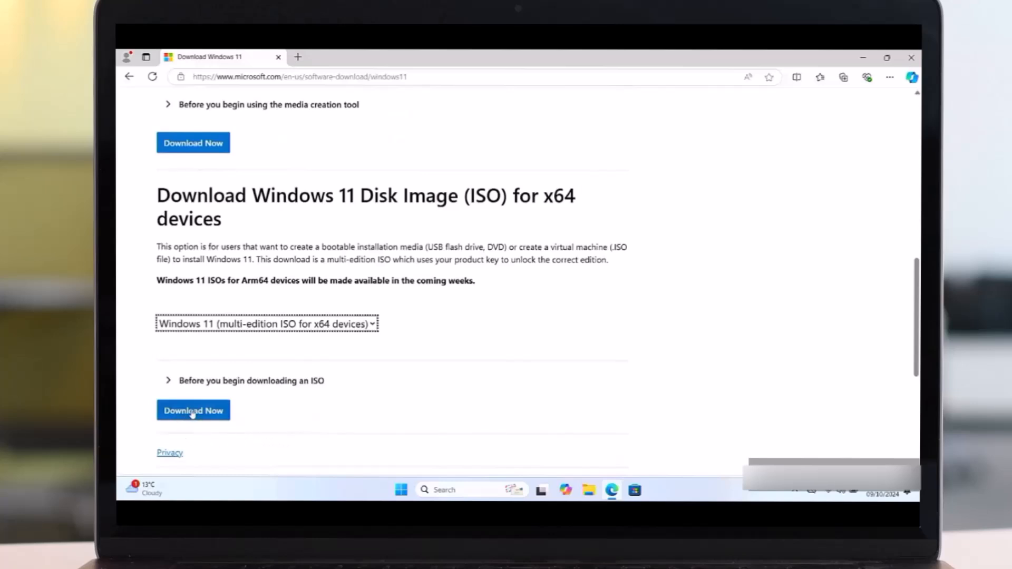
Step: Set English International as the ISO product language and confirm it
click(193, 410)
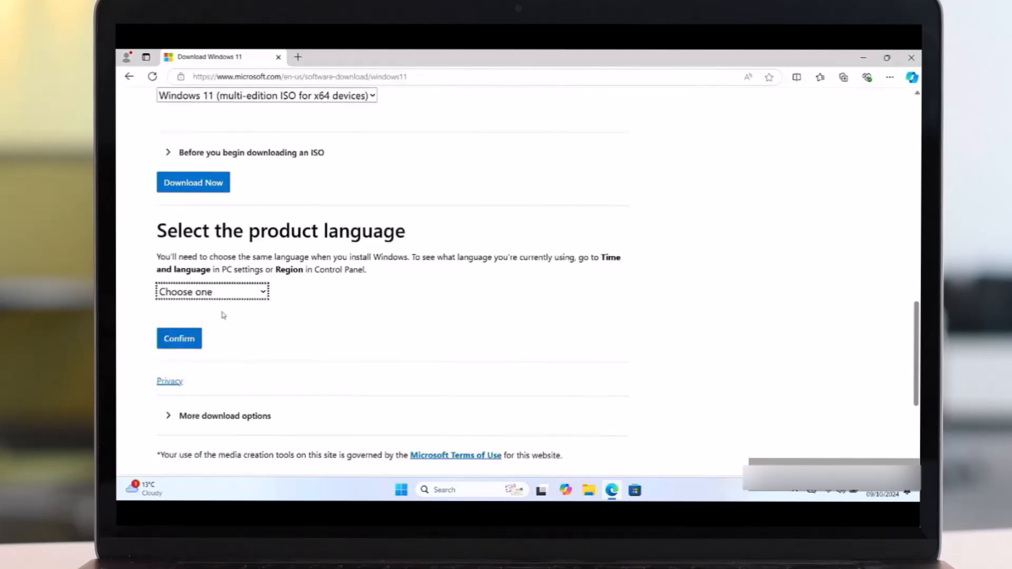
click(212, 292)
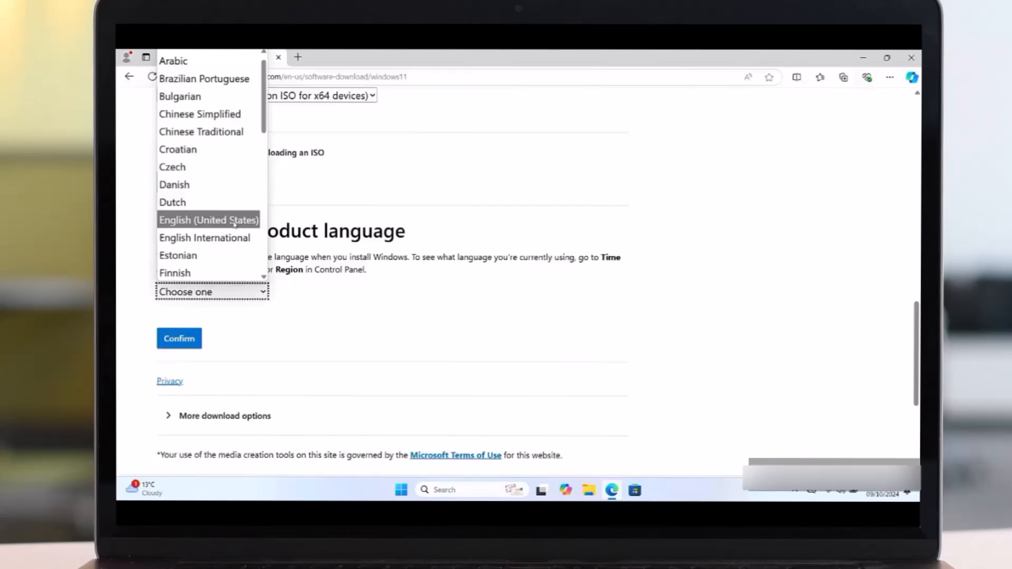
mouse_move(205, 237)
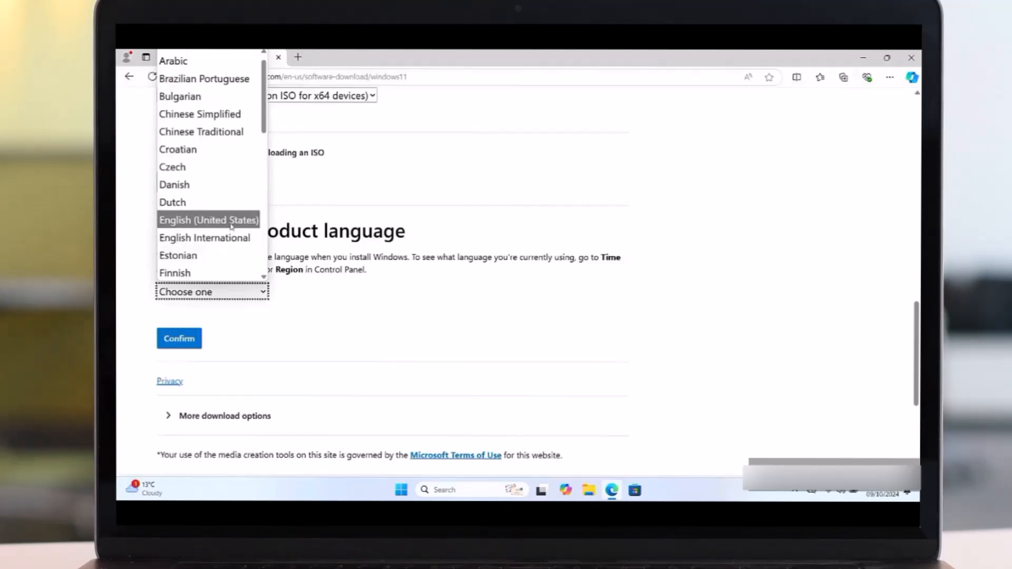
mouse_move(203, 237)
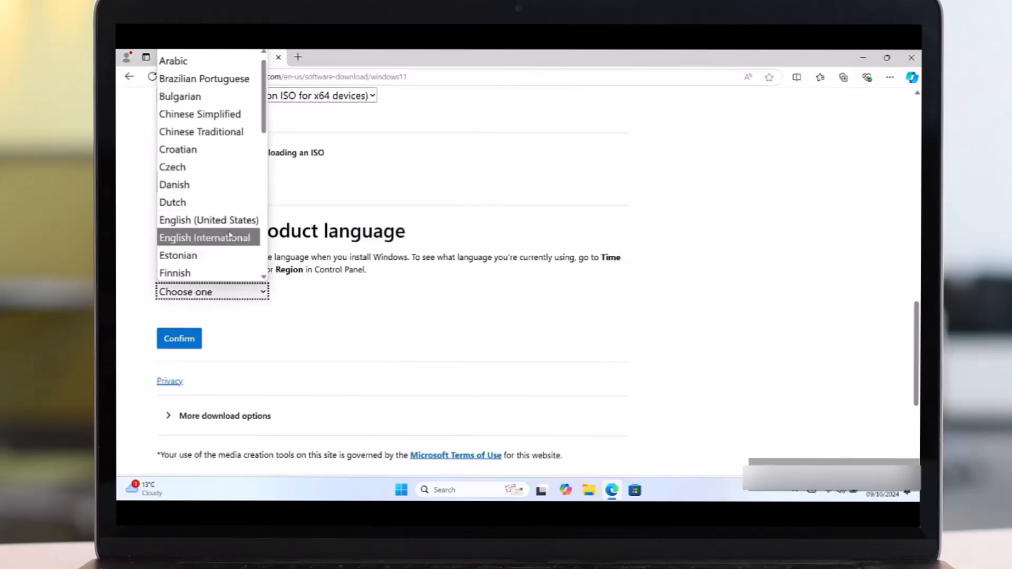
click(203, 238)
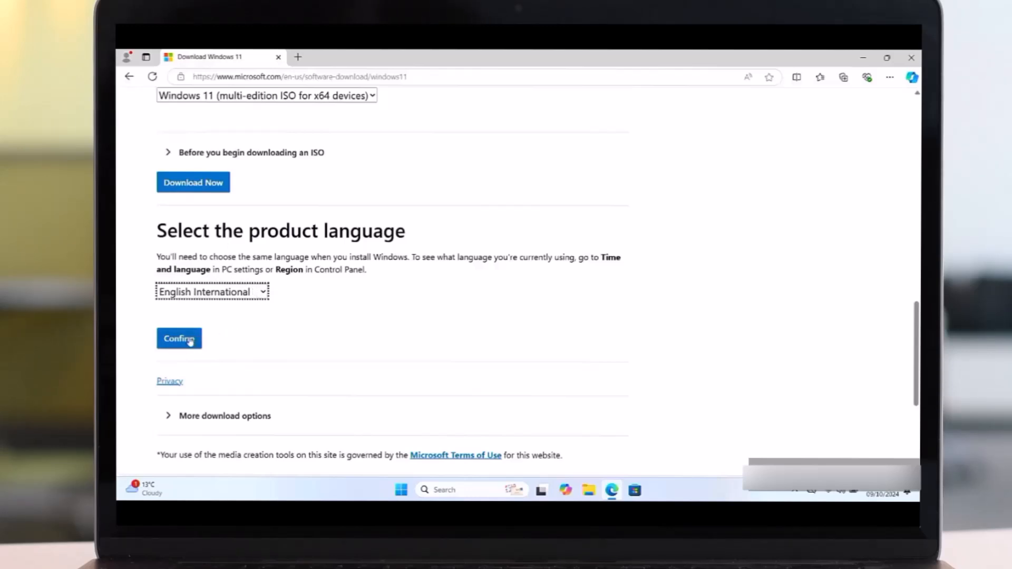
click(179, 338)
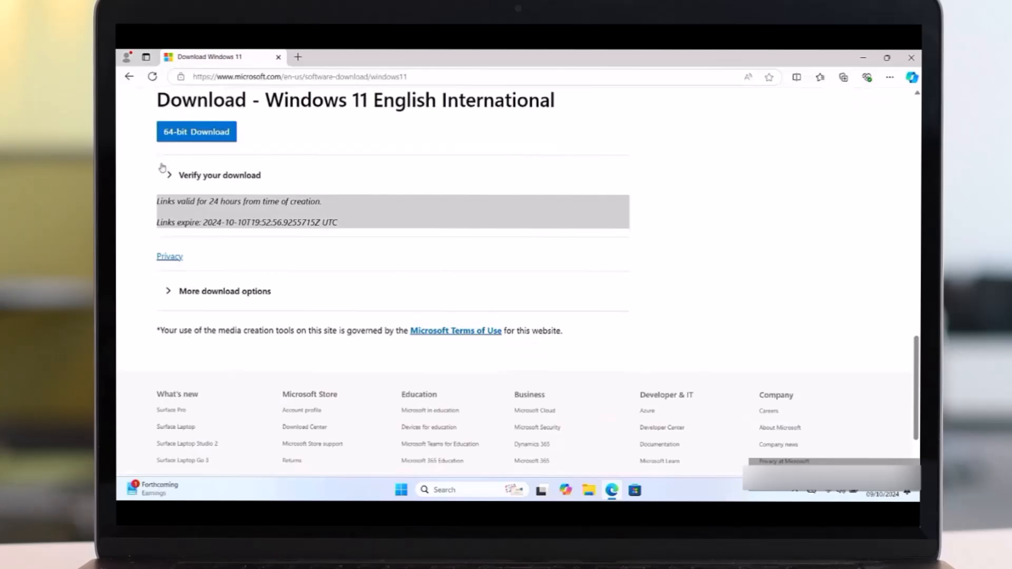
Step: Download the ISO, show it in the Downloads folder, and close Edge
click(196, 132)
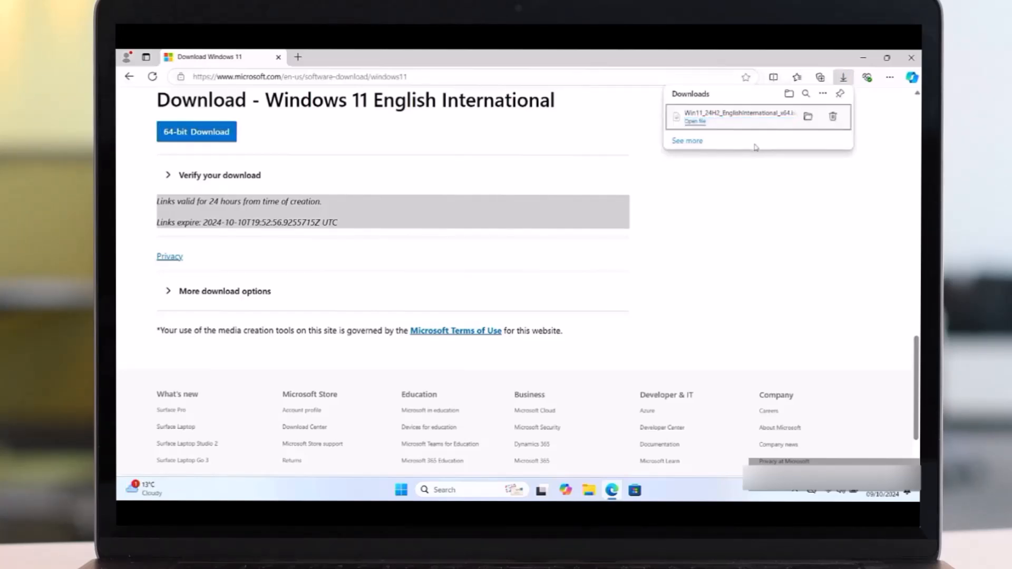
click(789, 116)
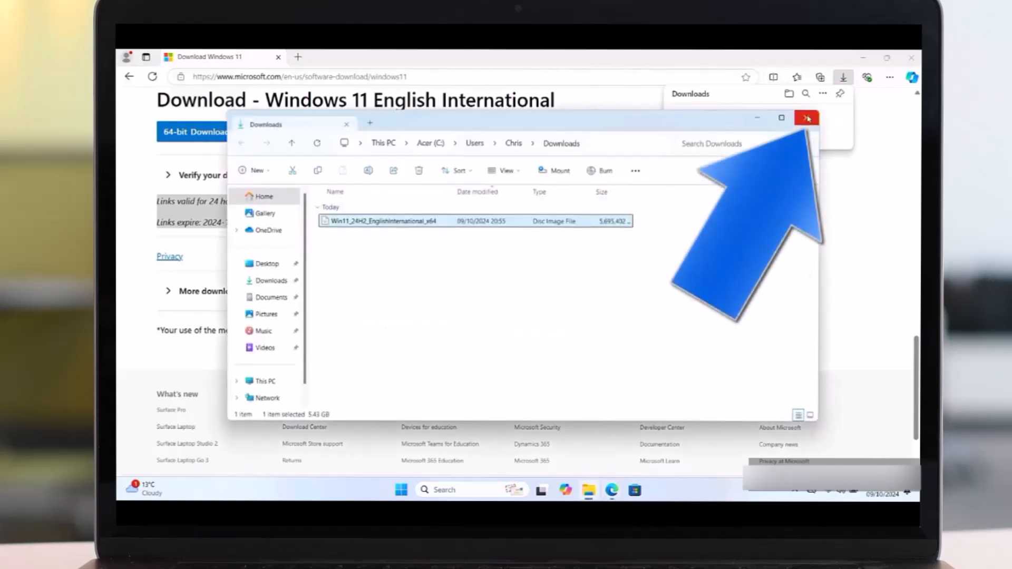
click(806, 117)
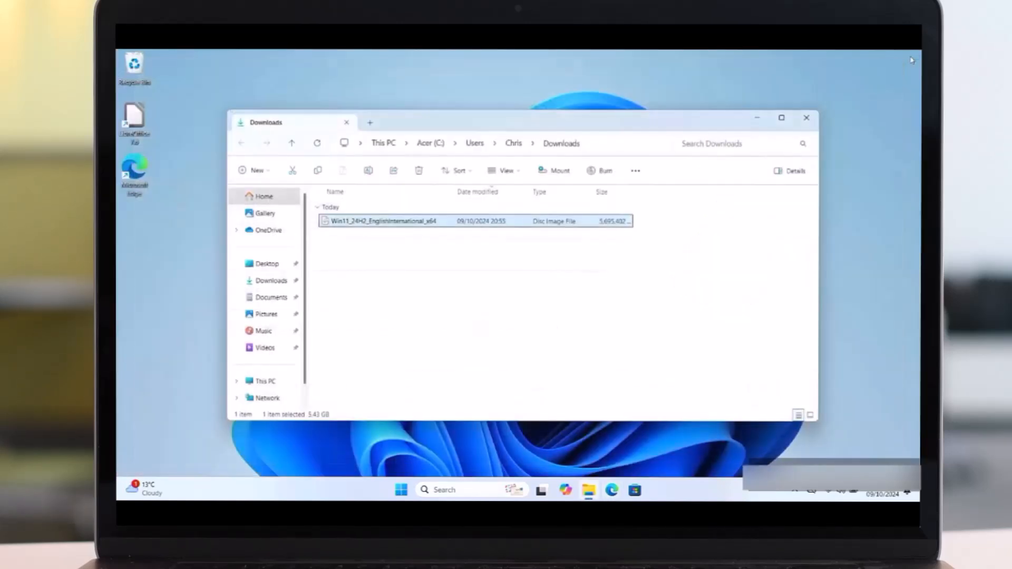
Step: Reopen File Explorer at the Downloads folder
click(806, 117)
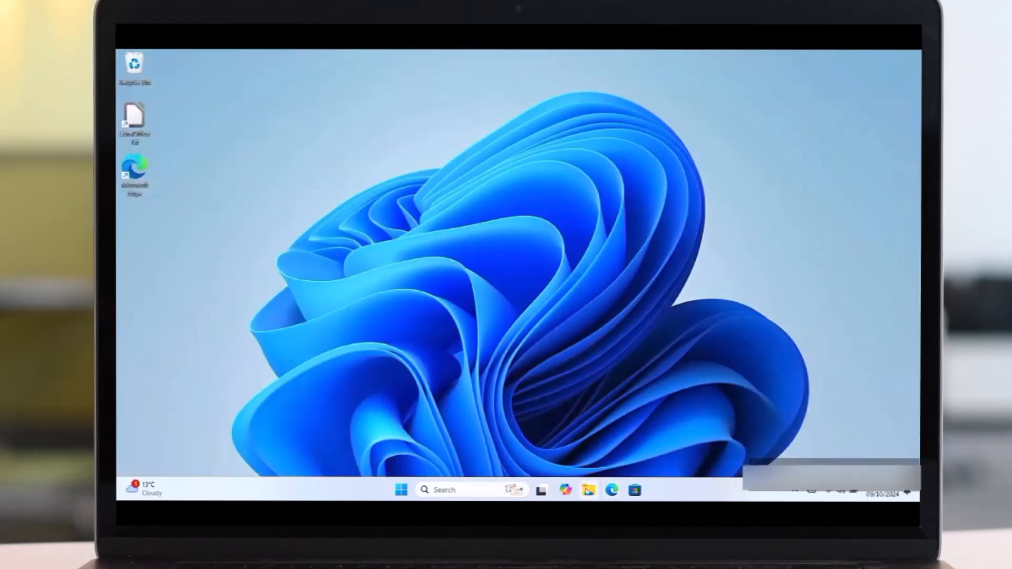
click(588, 490)
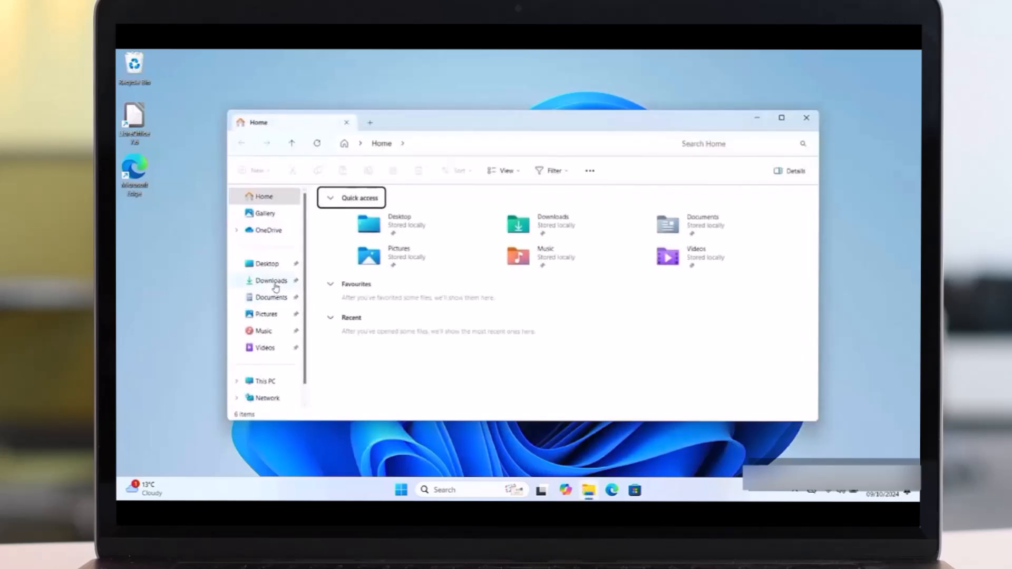
click(271, 281)
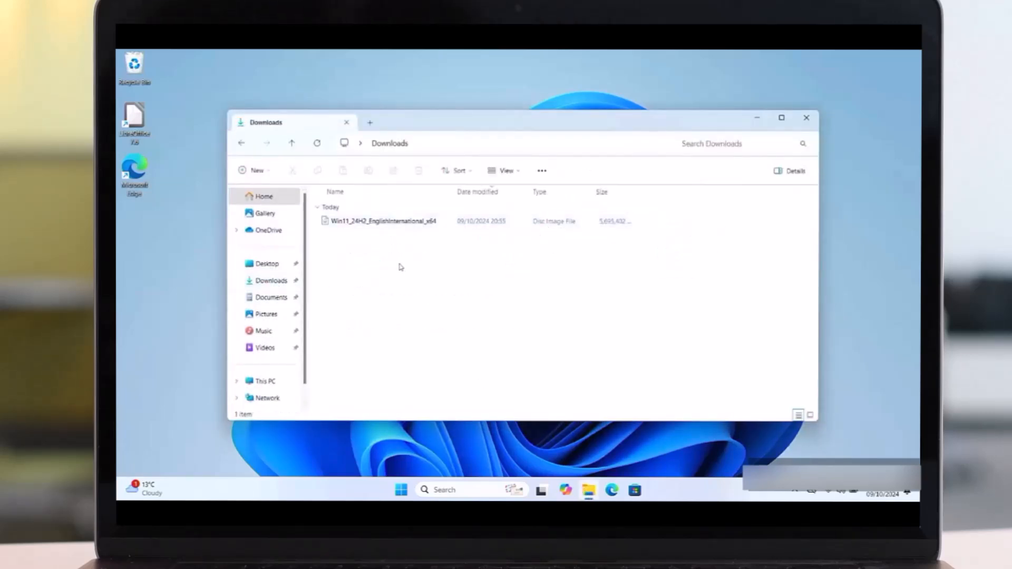
mouse_move(377, 255)
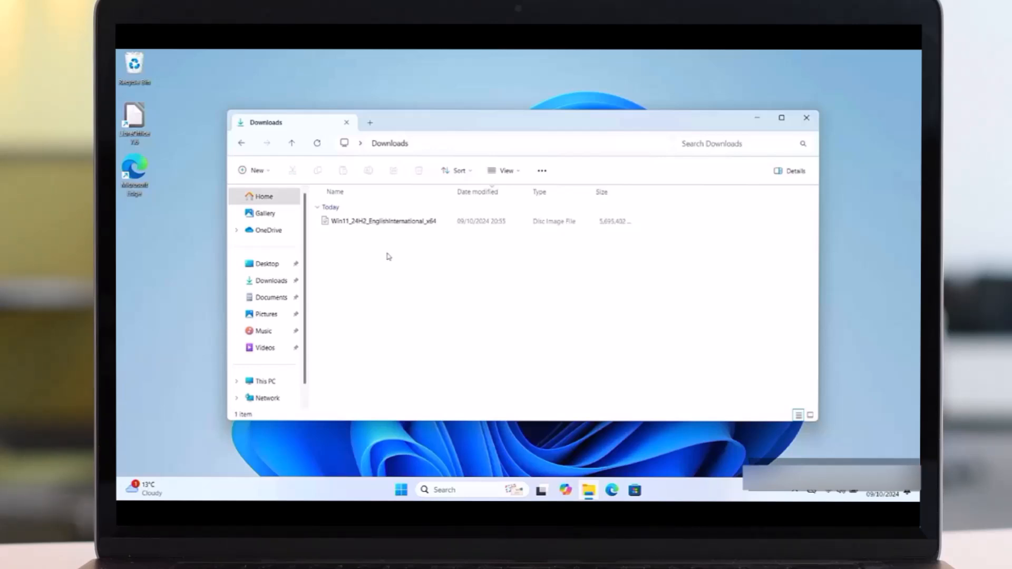
Step: Mount the Win11_24H2 ISO and browse the contents of DVD Drive (E:)
right_click(381, 221)
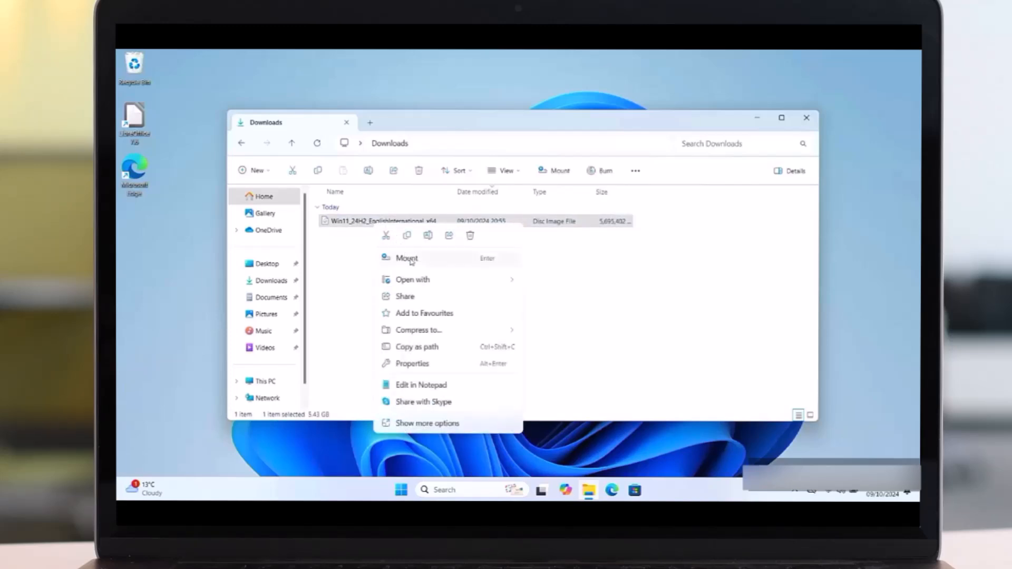
click(407, 259)
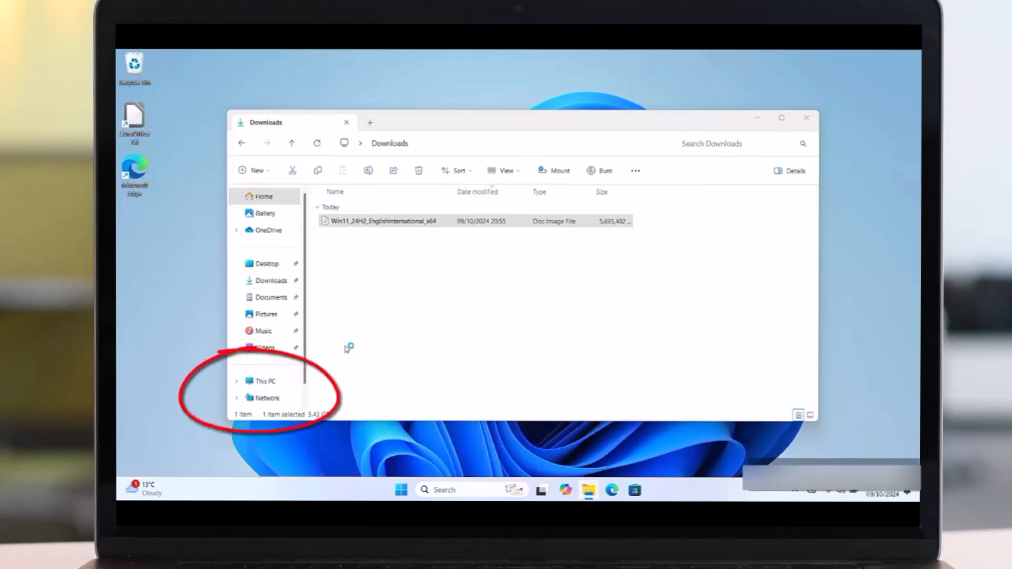
click(267, 378)
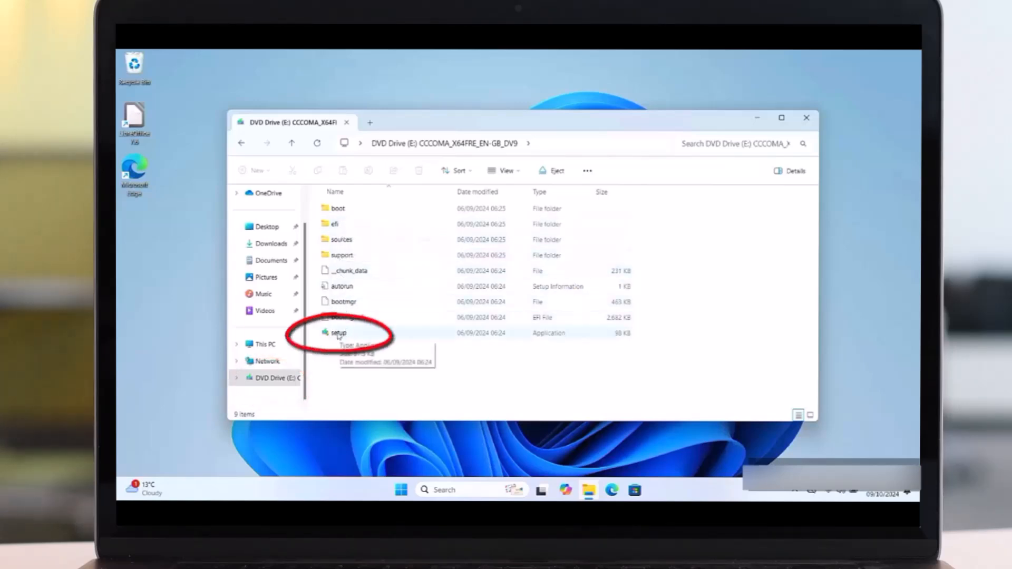
Step: Launch setup from the mounted drive with admin consent and continue to the licence terms
double_click(338, 334)
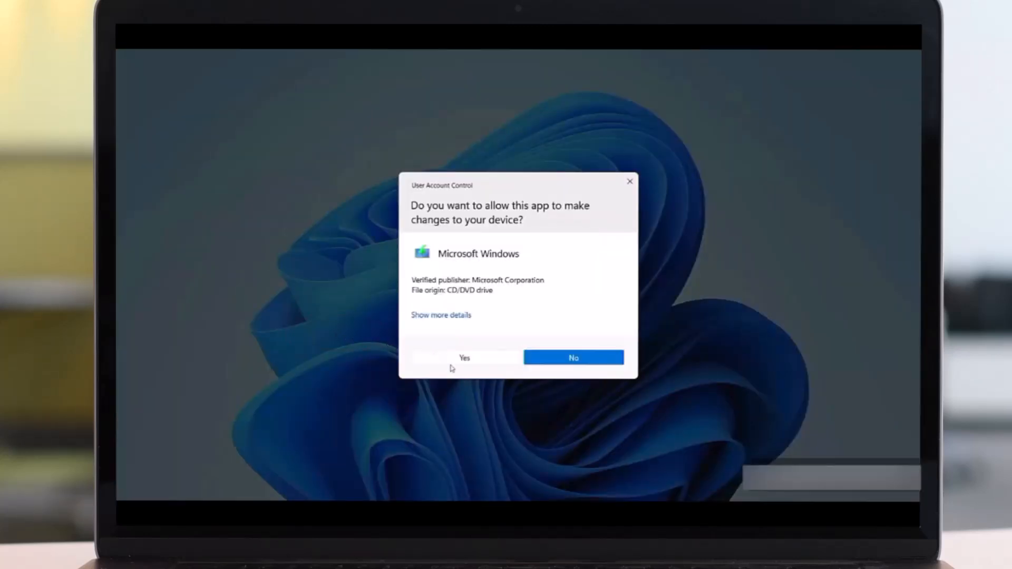
click(464, 357)
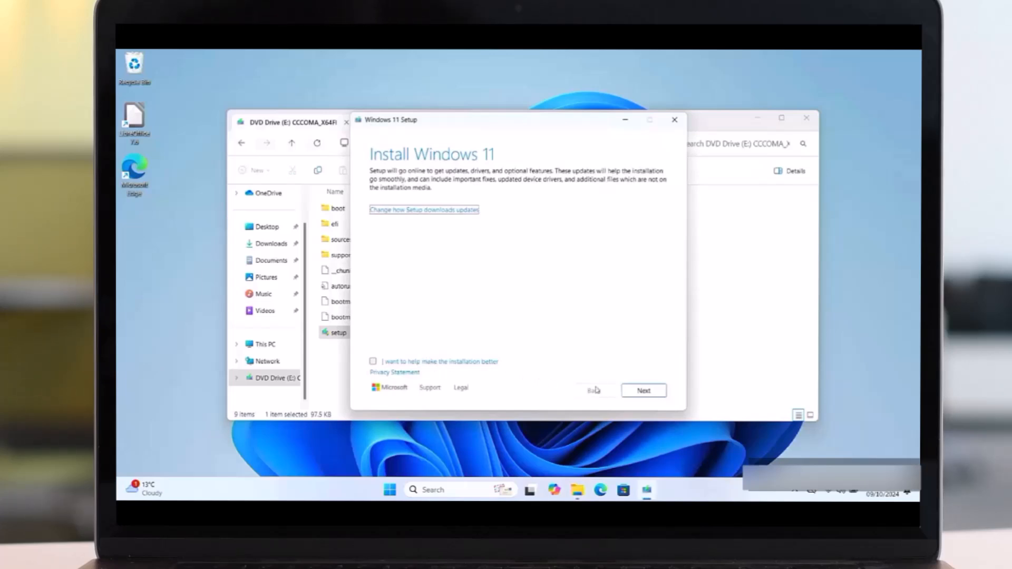
click(643, 390)
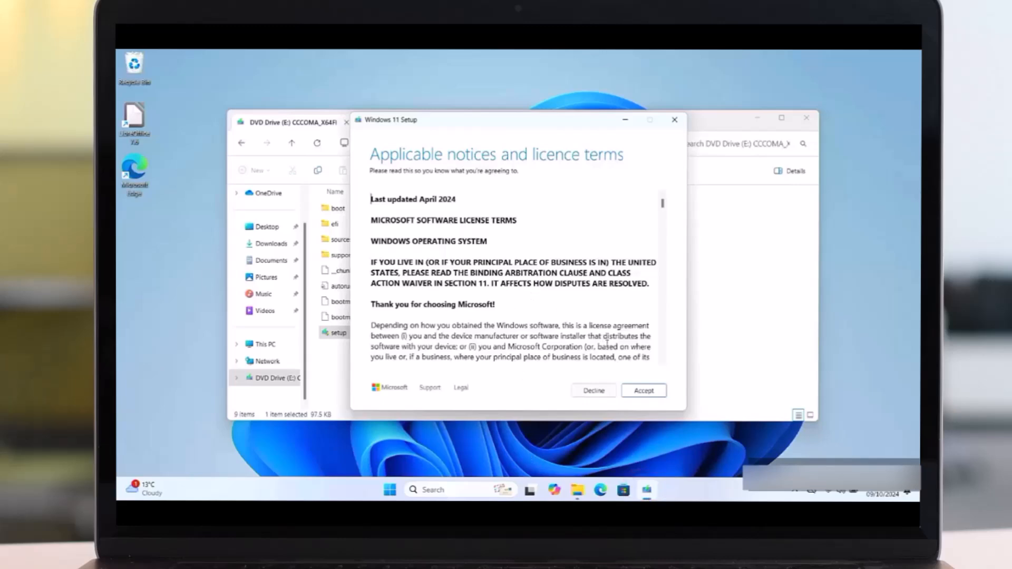
scroll(down, 3)
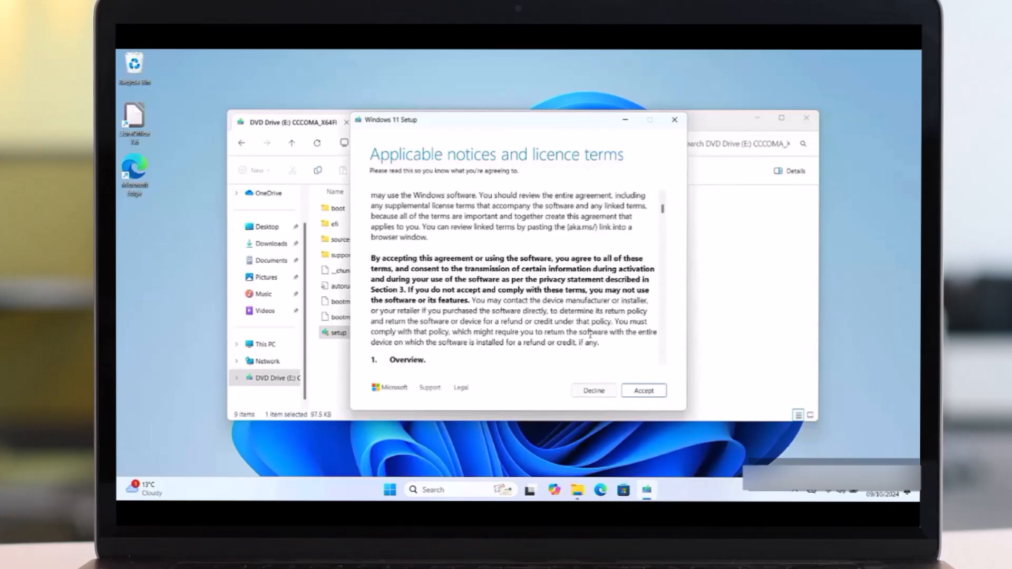
Step: Accept the licence and set the install to keep personal files and apps, reaching the ready-to-install summary
click(643, 390)
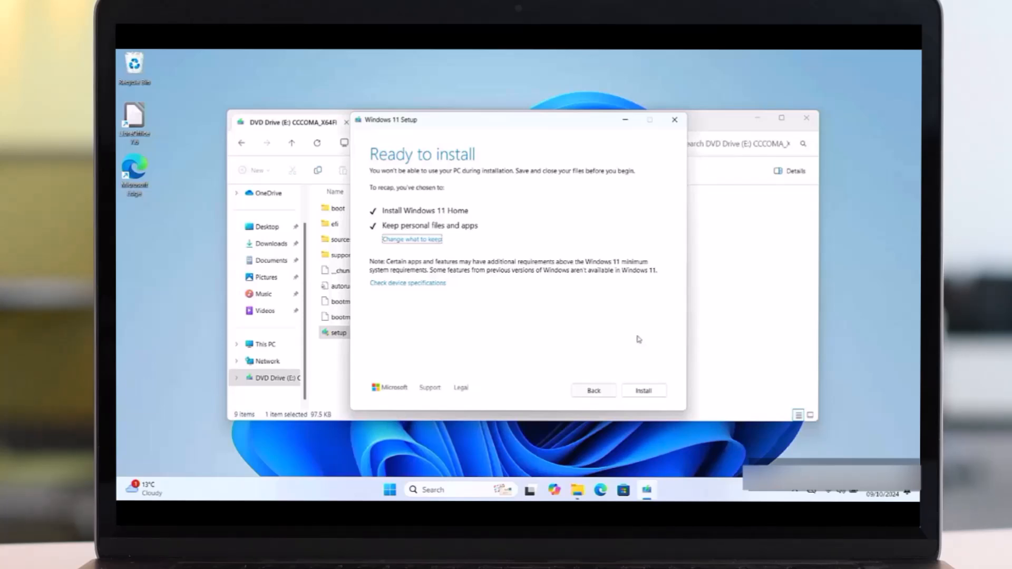
mouse_move(508, 251)
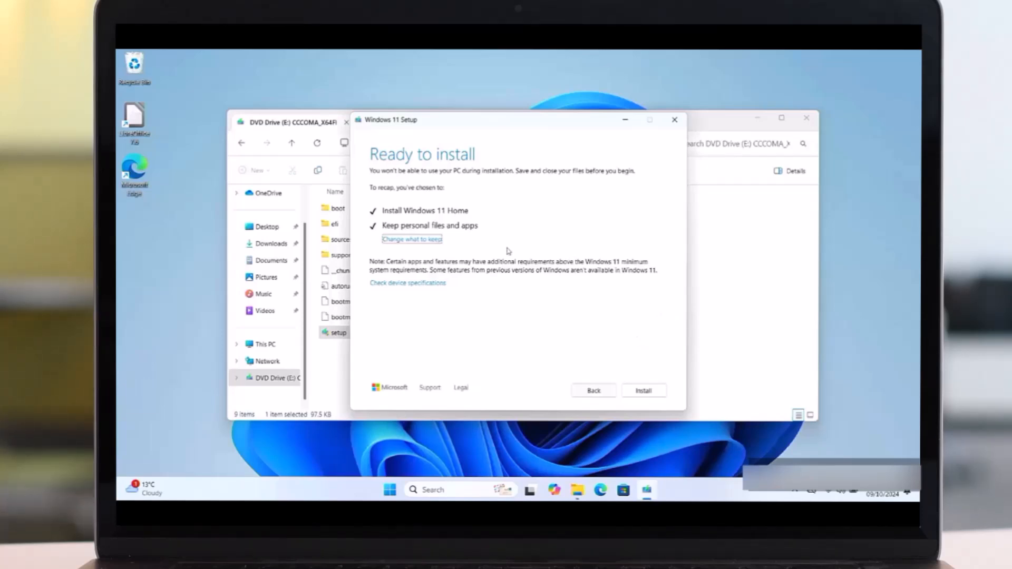
click(413, 239)
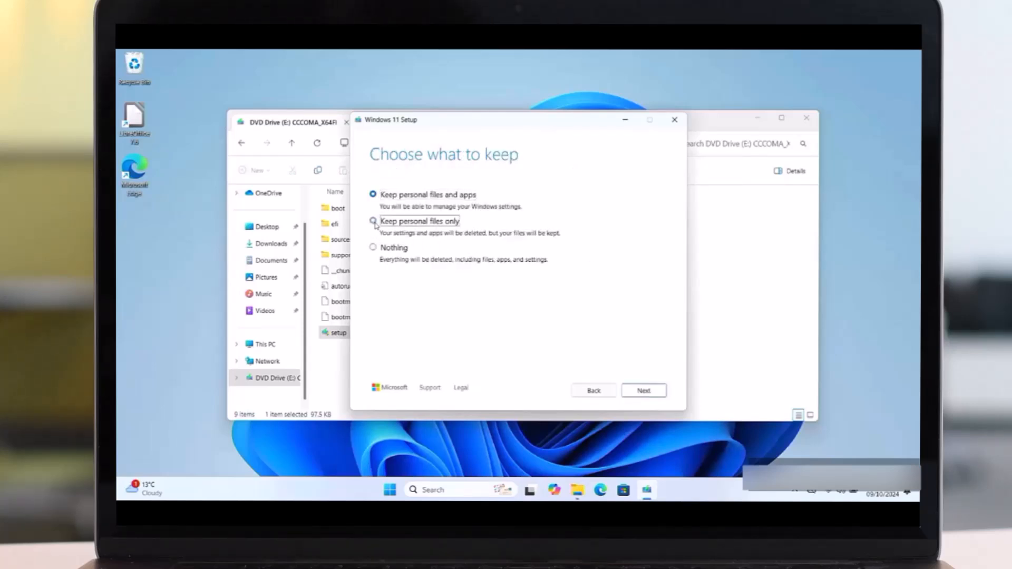
click(373, 221)
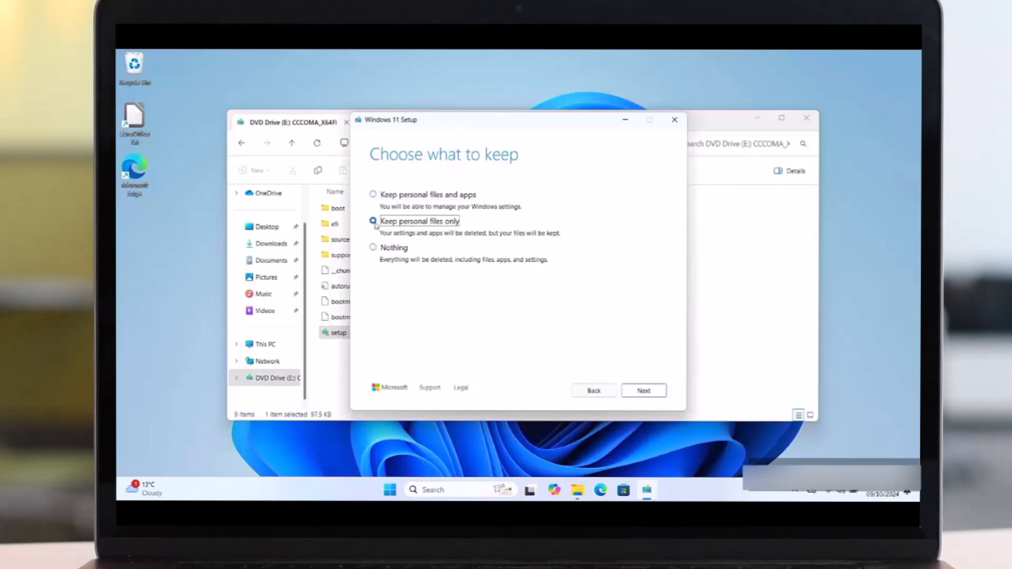
click(373, 247)
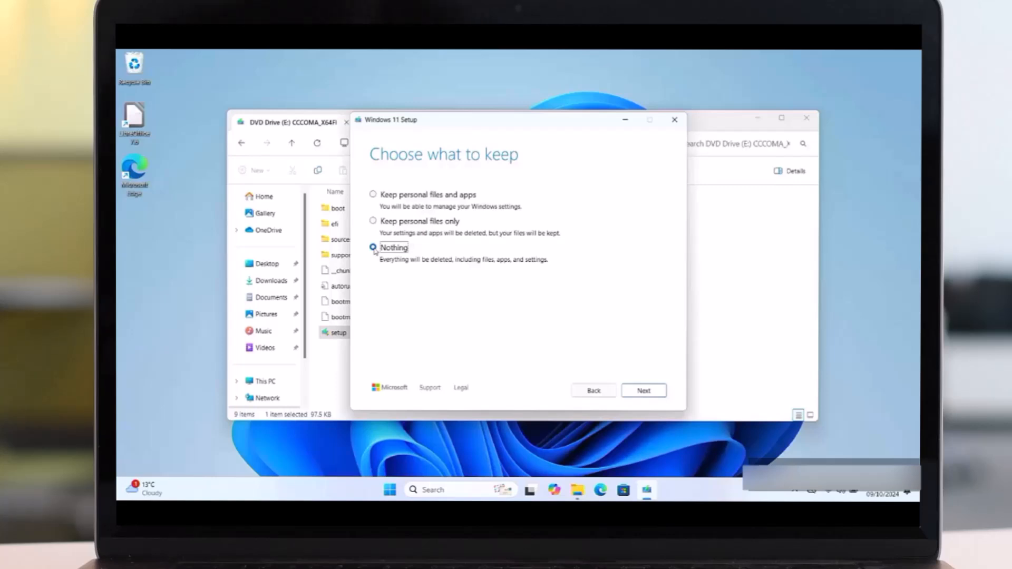
click(373, 194)
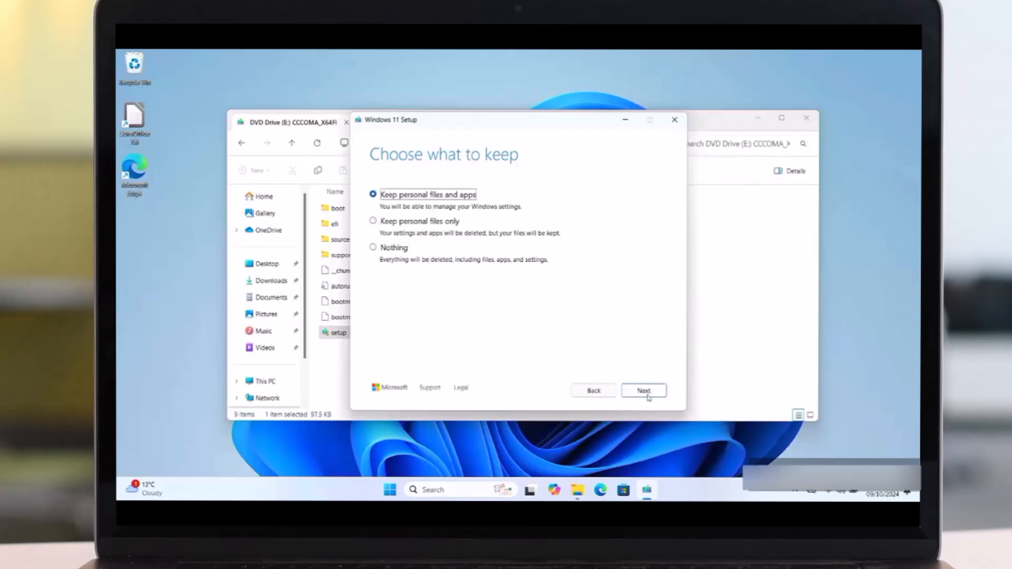
click(643, 390)
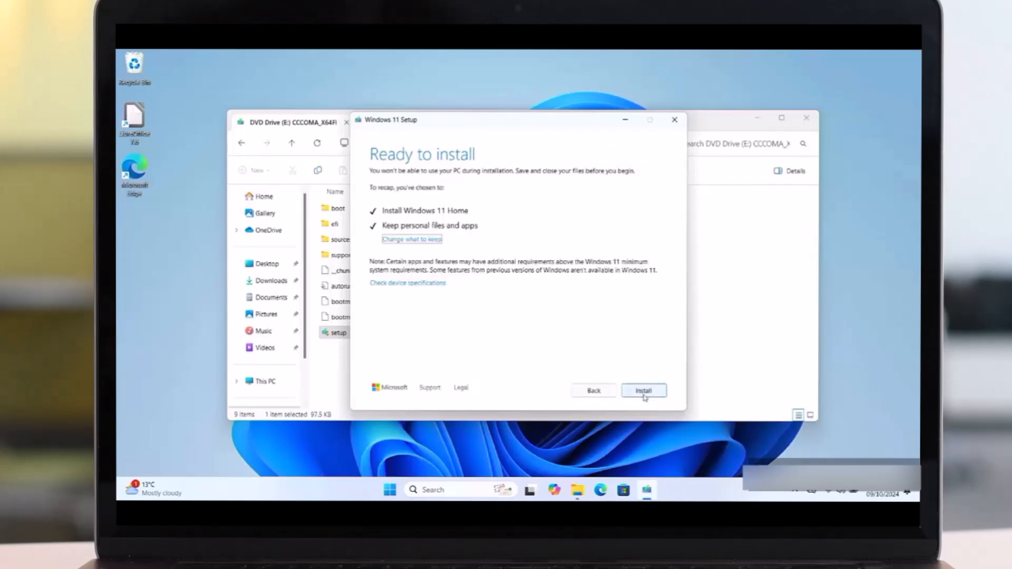
Step: Start the Windows 11 installation and let the PC upgrade and restart to the desktop
click(643, 391)
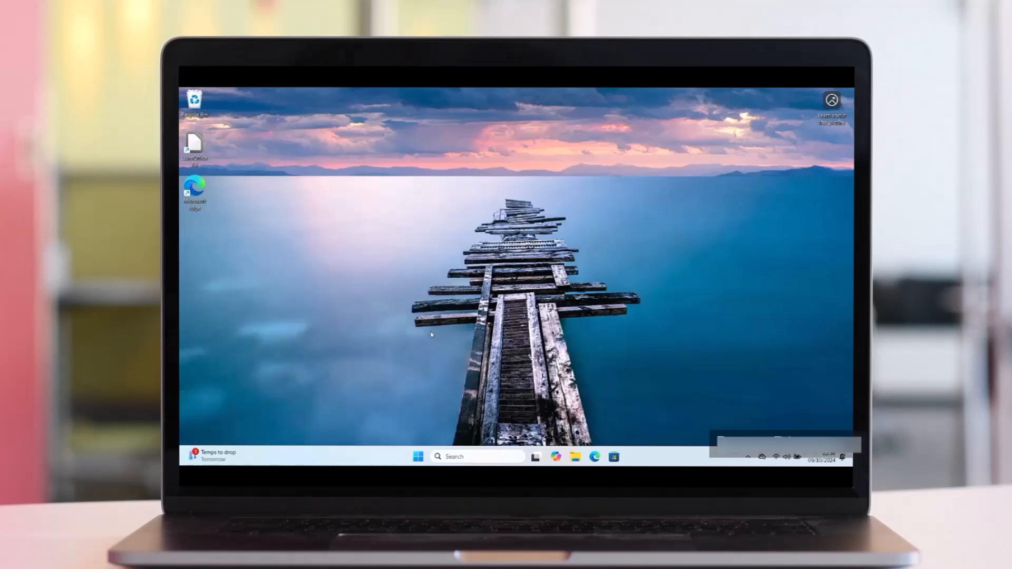
mouse_move(406, 447)
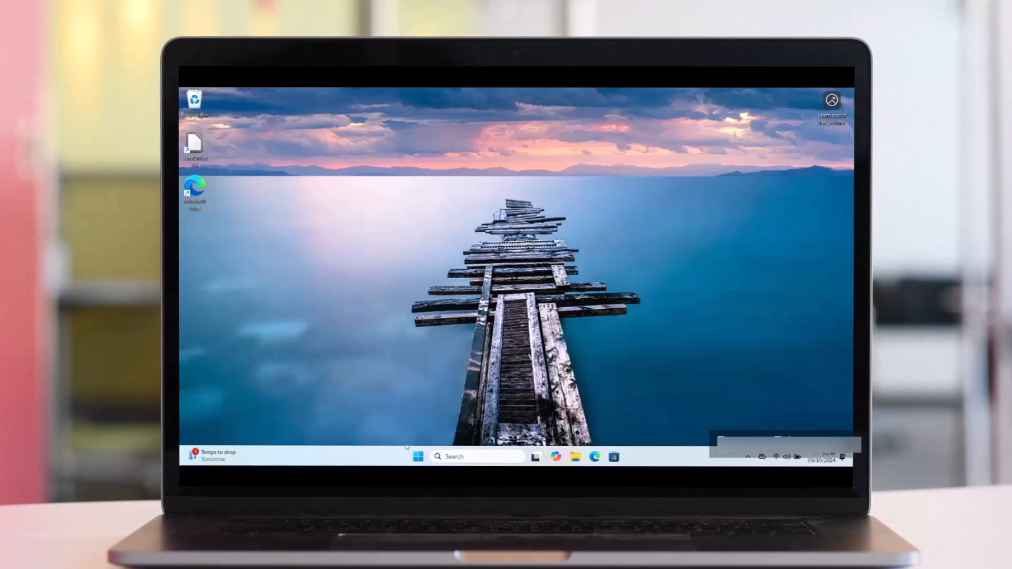
Step: From Start, launch Settings and go to System > About showing Windows 11 Home 24H2, build 26100.1742
click(418, 457)
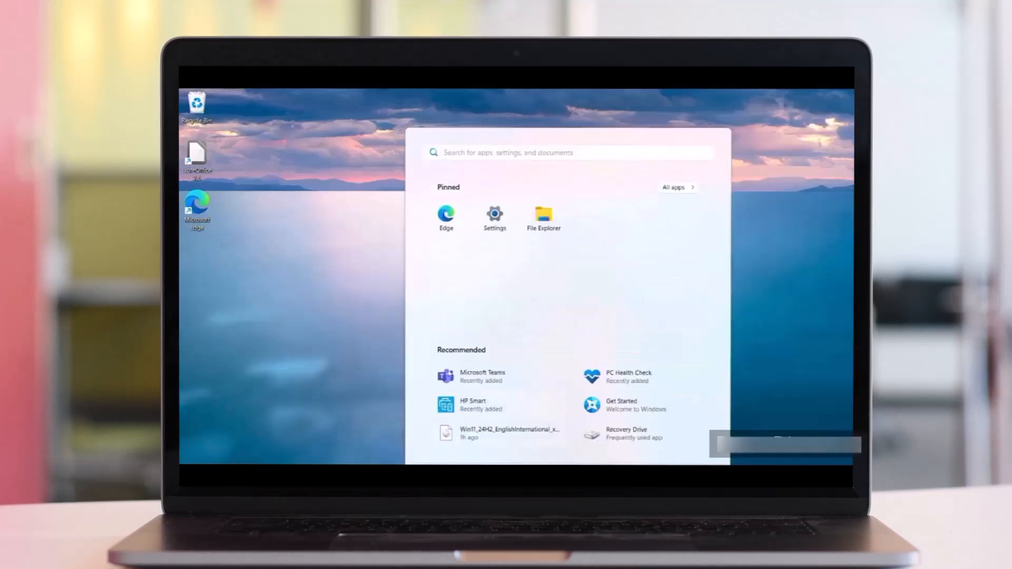
click(494, 214)
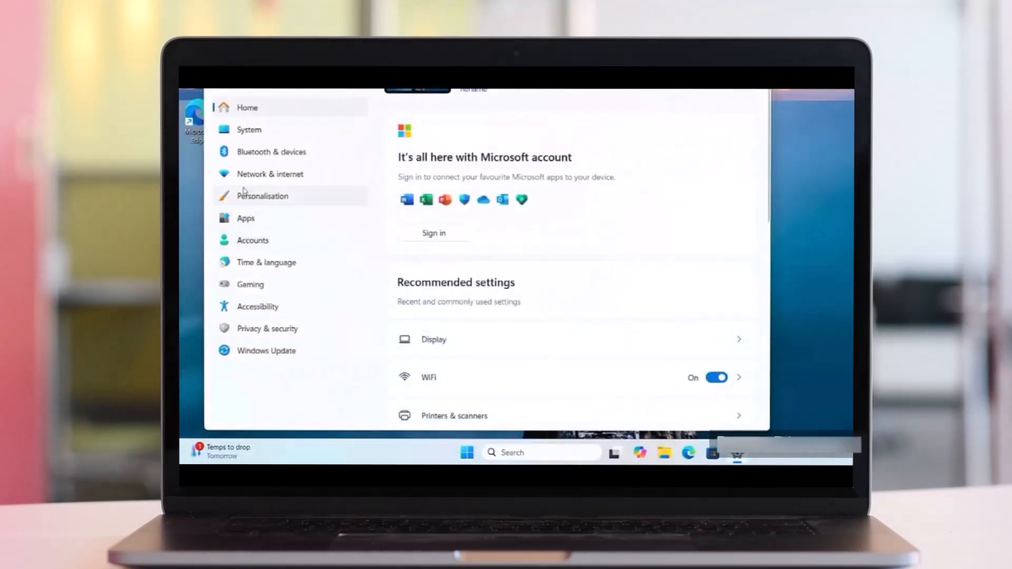
click(249, 128)
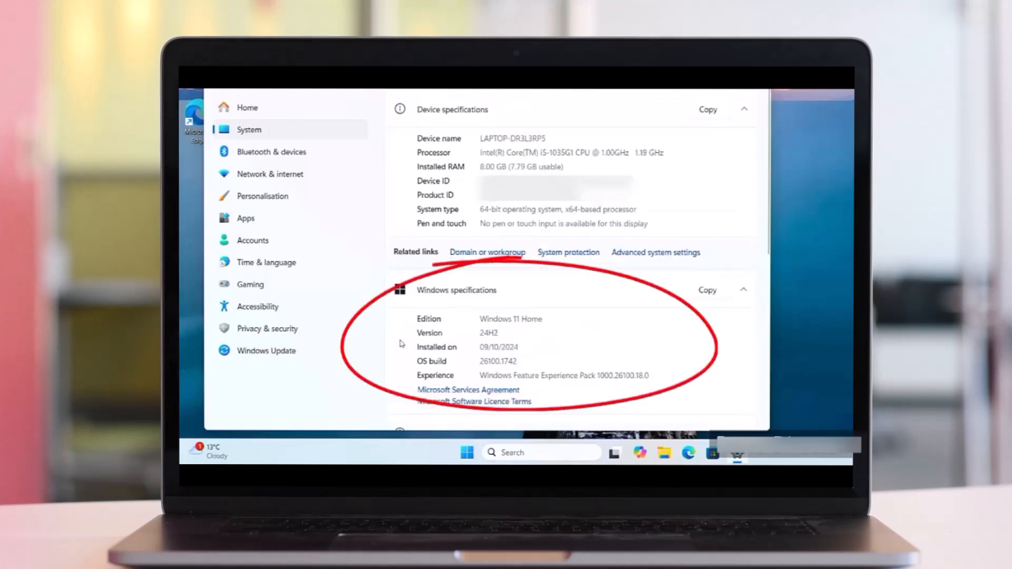
mouse_move(405, 341)
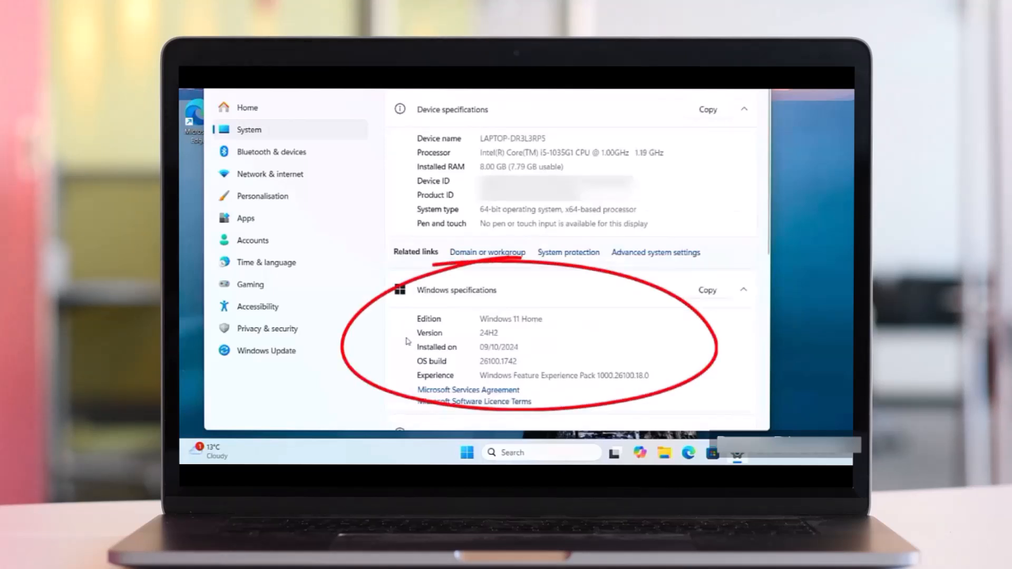